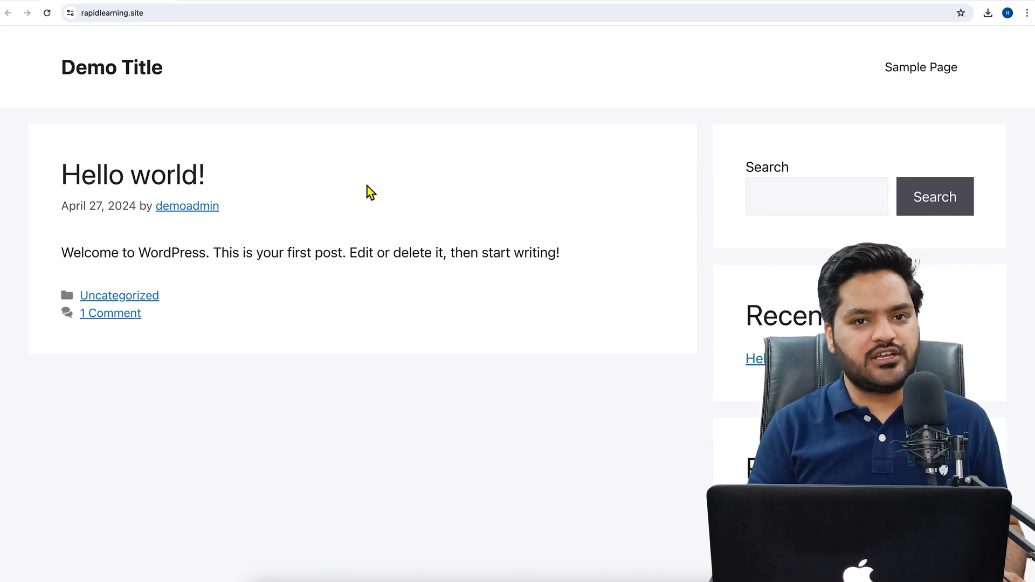
Scroll the cPanel Tools page down to the Files section.
scroll(down, 3)
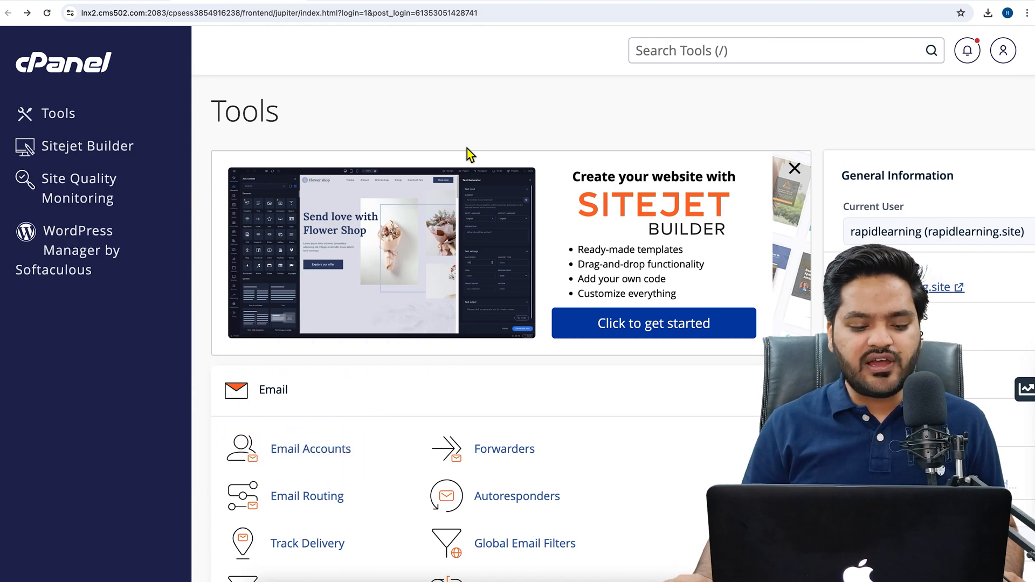
scroll(down, 3)
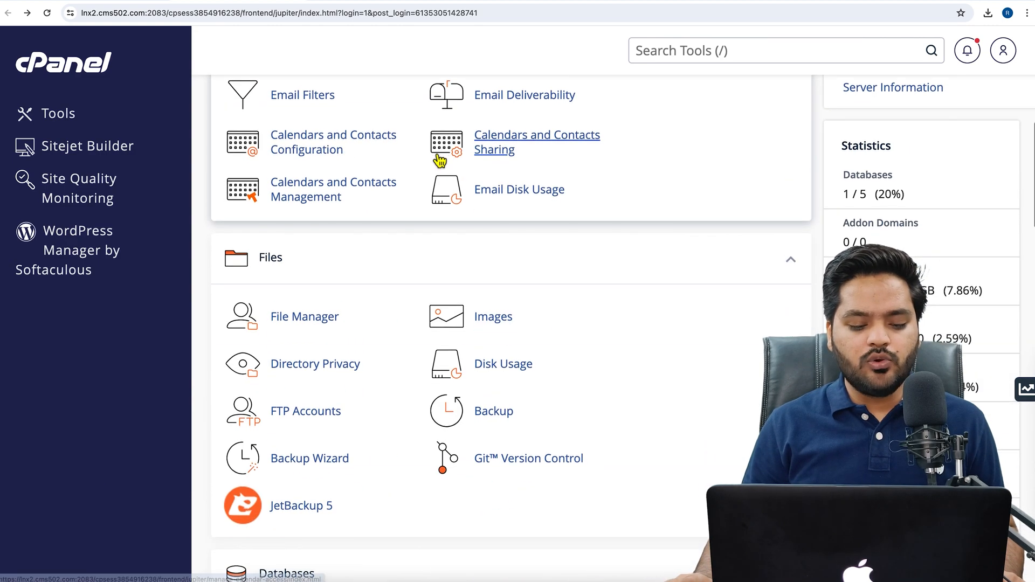
scroll(down, 3)
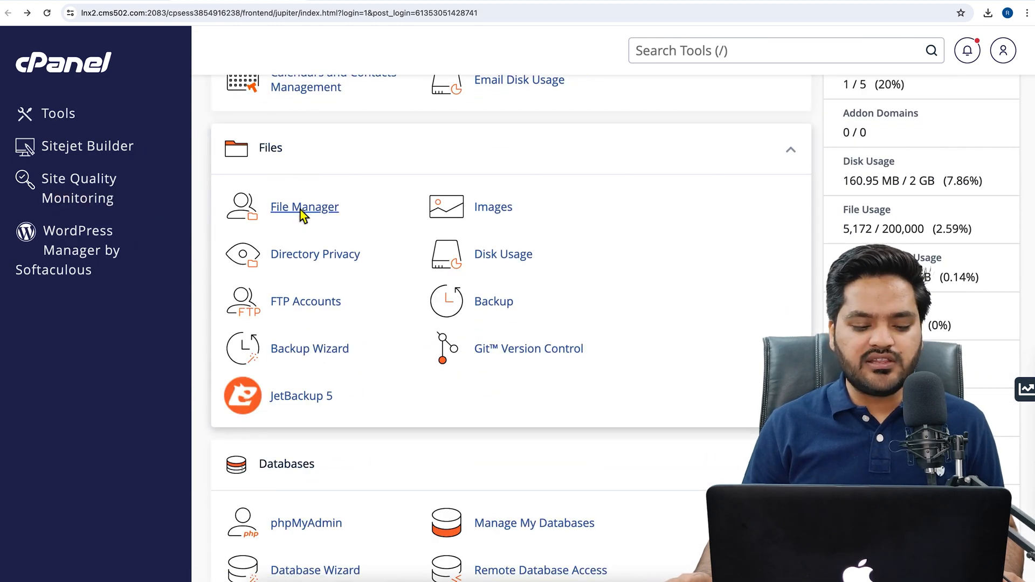
Browse into public_html in File Manager to see the WordPress installation files.
click(304, 207)
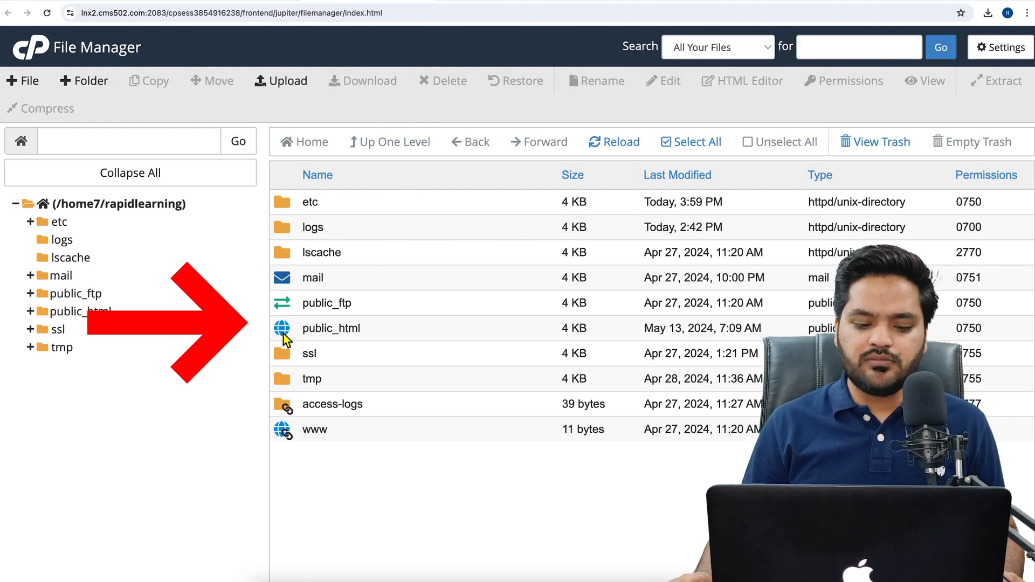
double_click(330, 328)
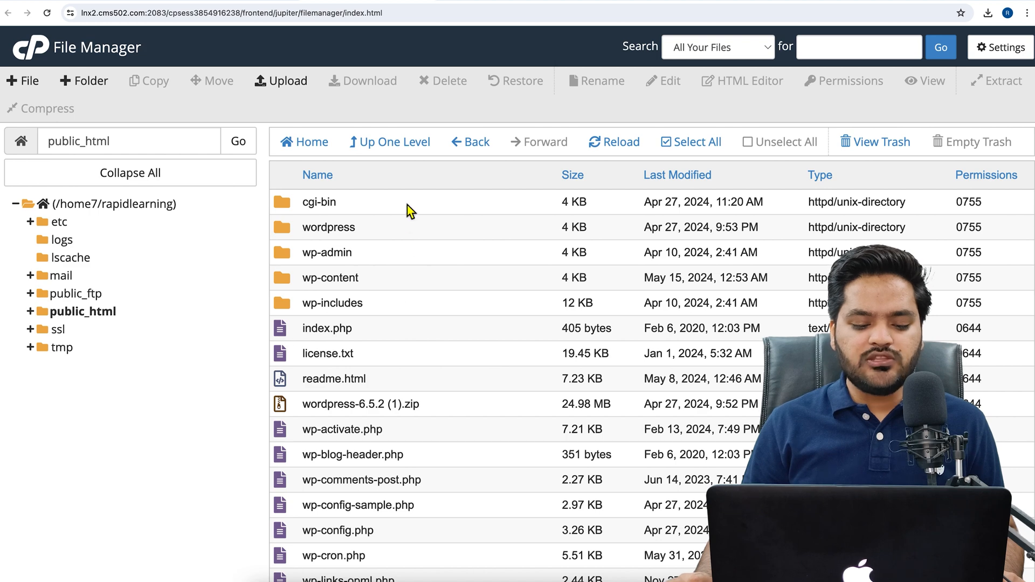
scroll(down, 3)
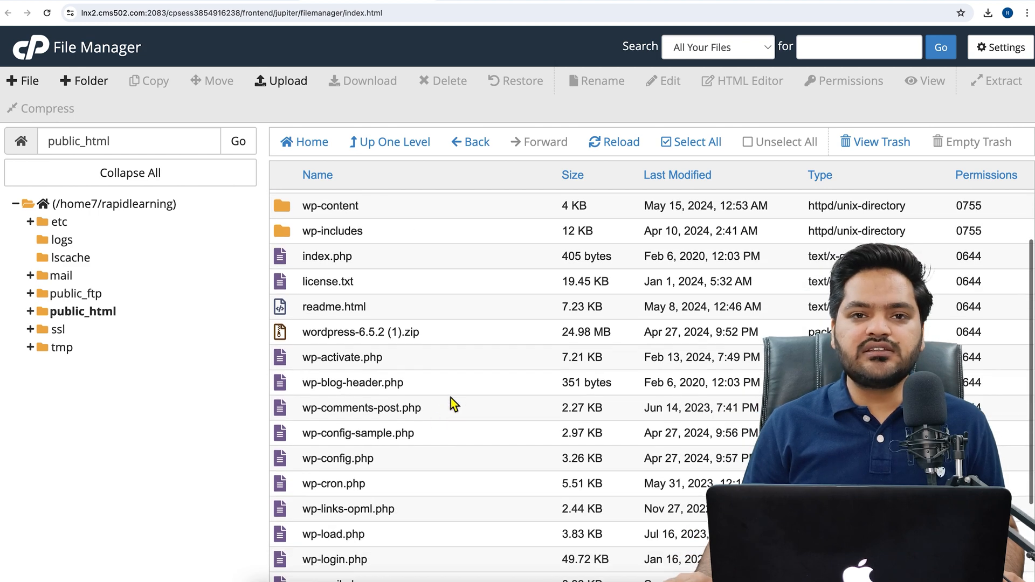
scroll(down, 3)
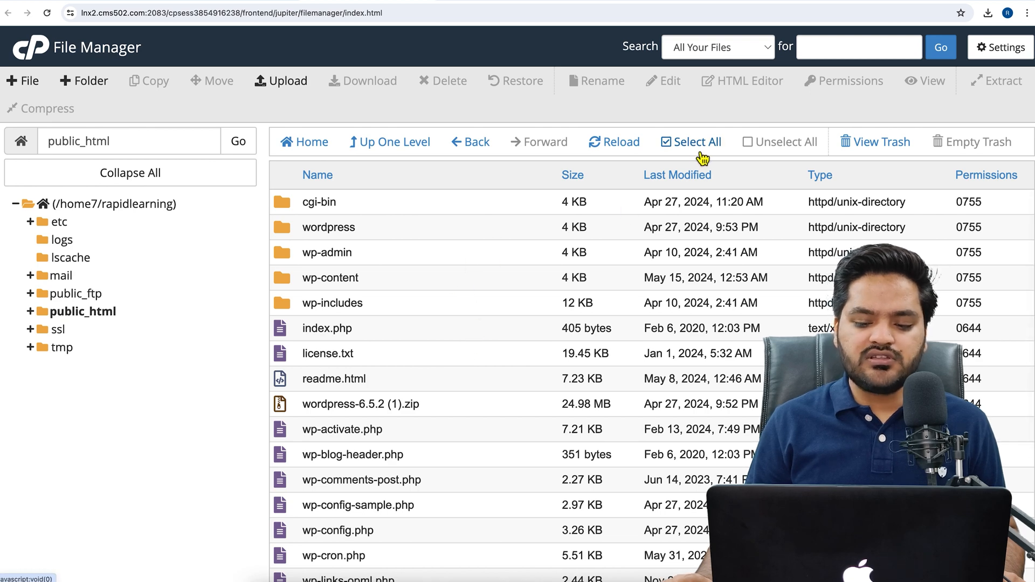
Compress all public_html contents into a Zip archive, cgi-bin.zip (about 72 MB).
click(690, 142)
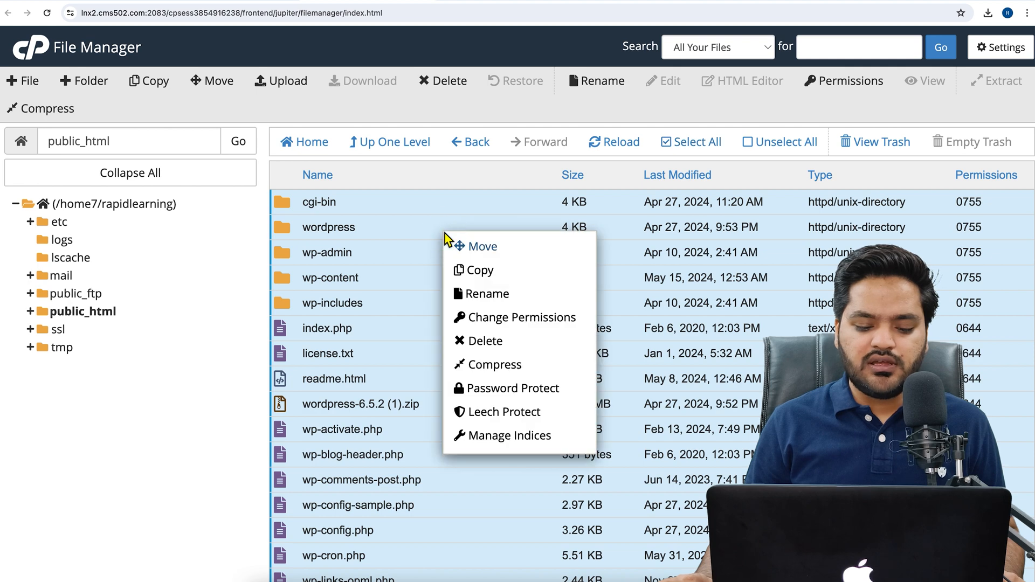
mouse_move(497, 365)
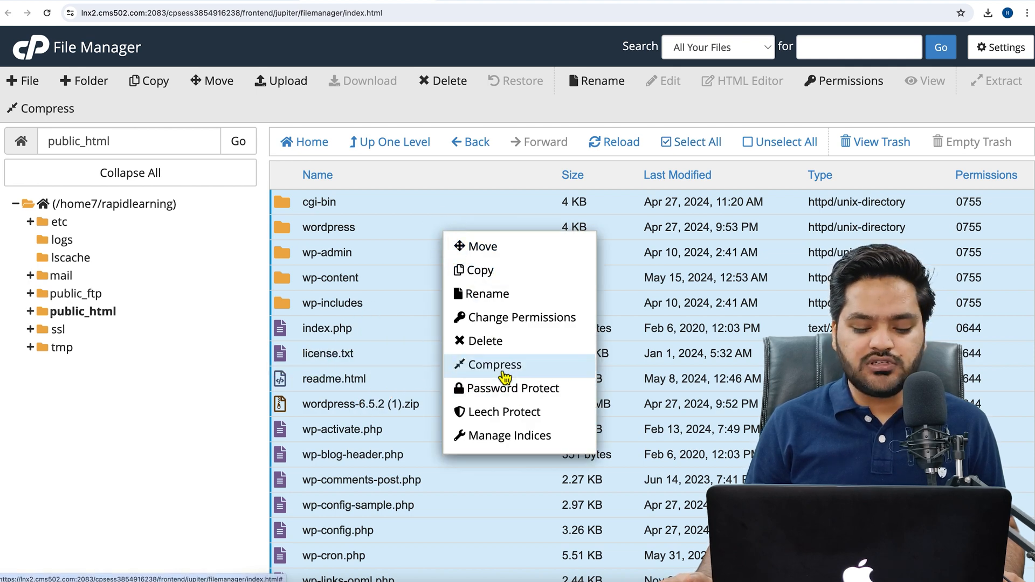
click(494, 365)
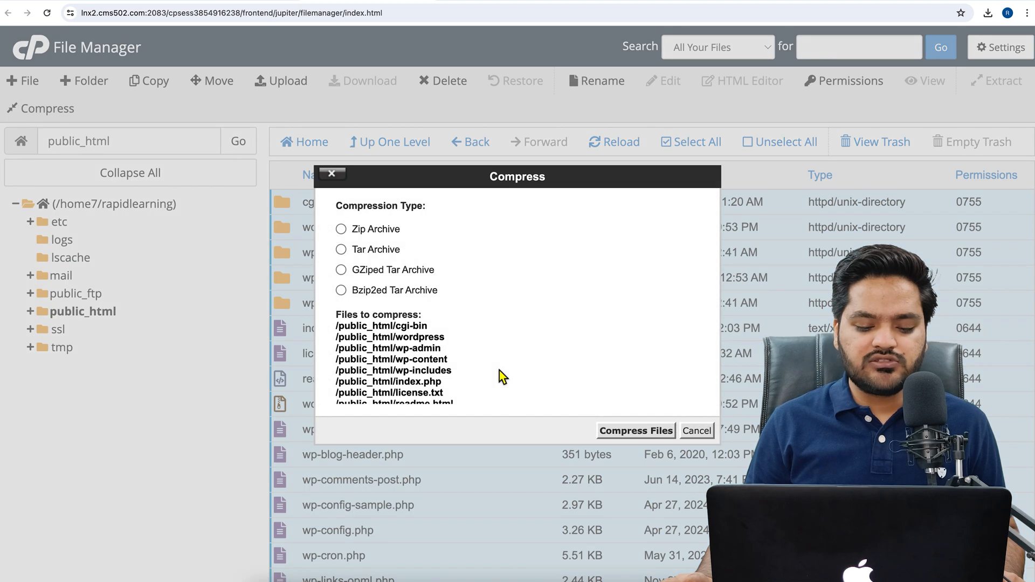
click(342, 229)
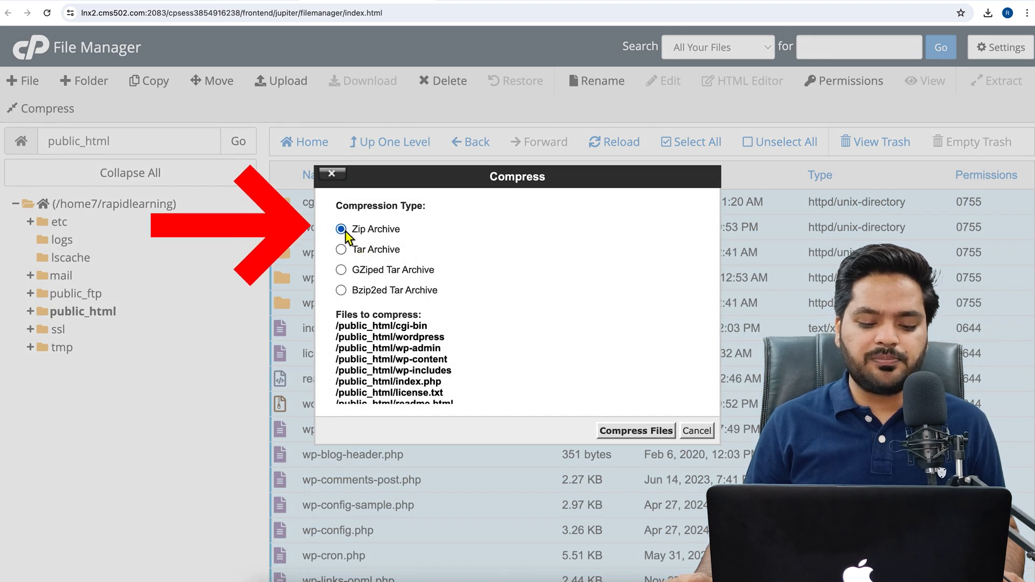
click(635, 431)
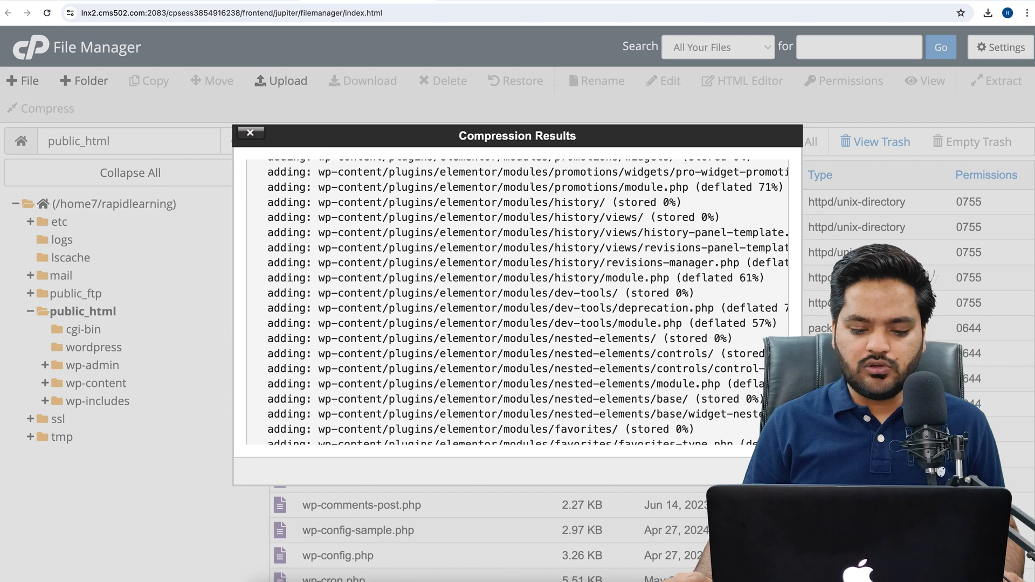
click(250, 133)
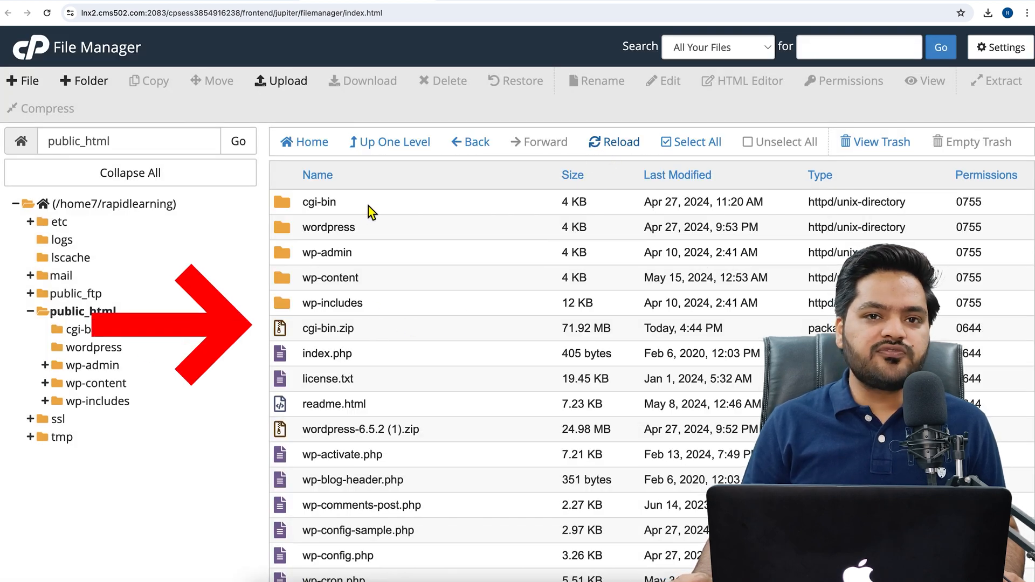
mouse_move(386, 310)
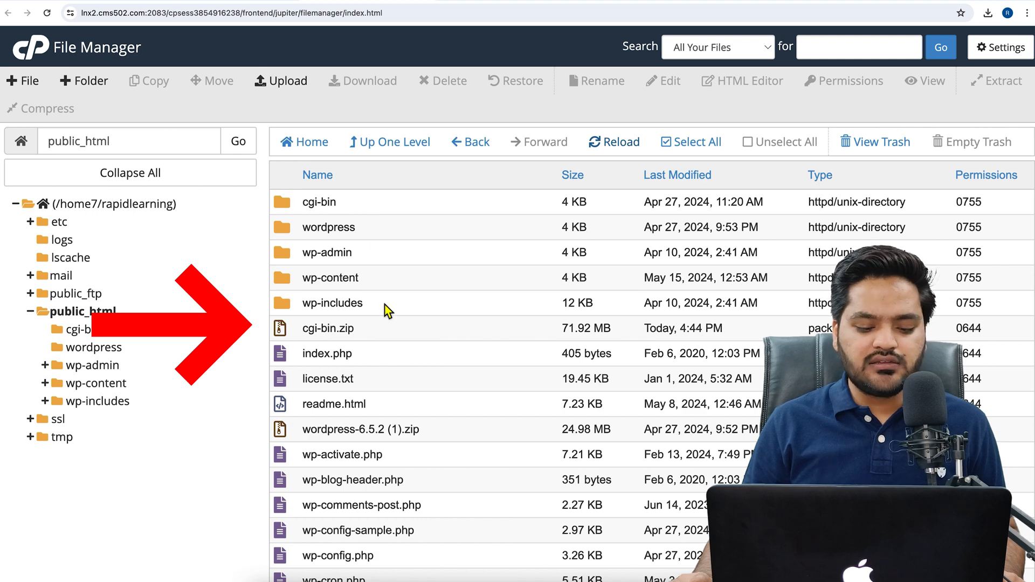
mouse_move(376, 340)
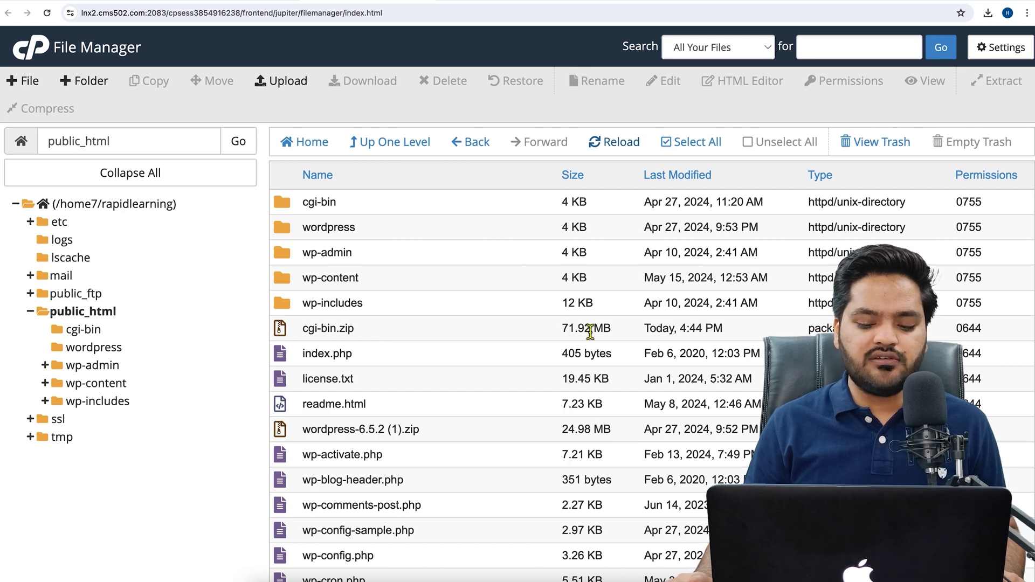
mouse_move(388, 339)
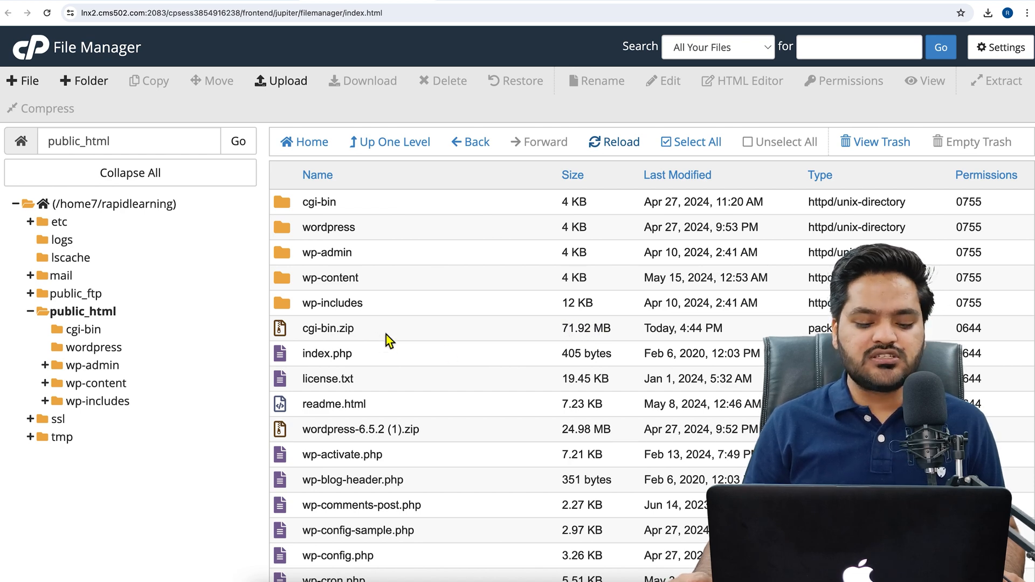
Download cgi-bin.zip to the computer and check its progress in the browser.
right_click(327, 328)
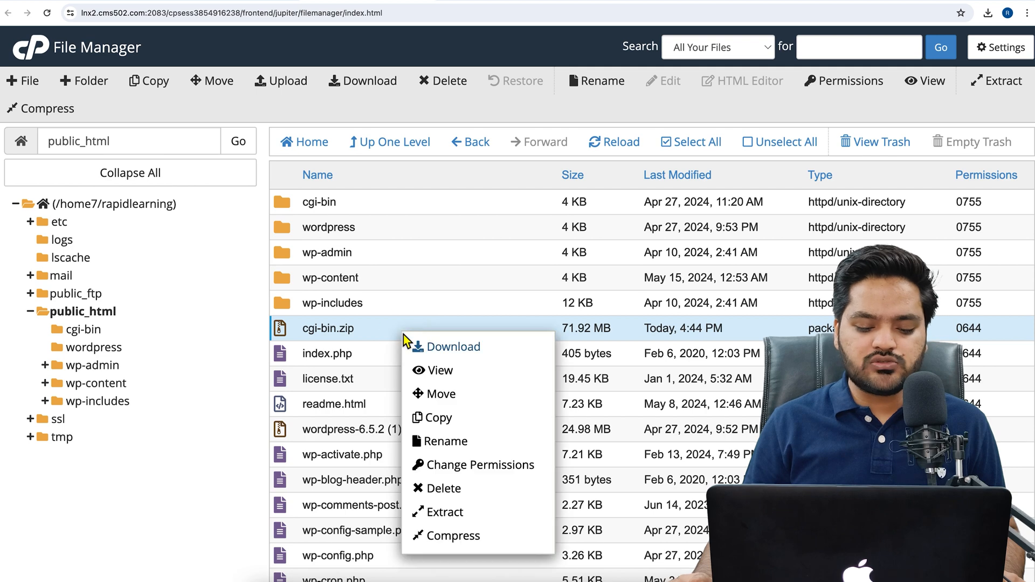
mouse_move(452, 354)
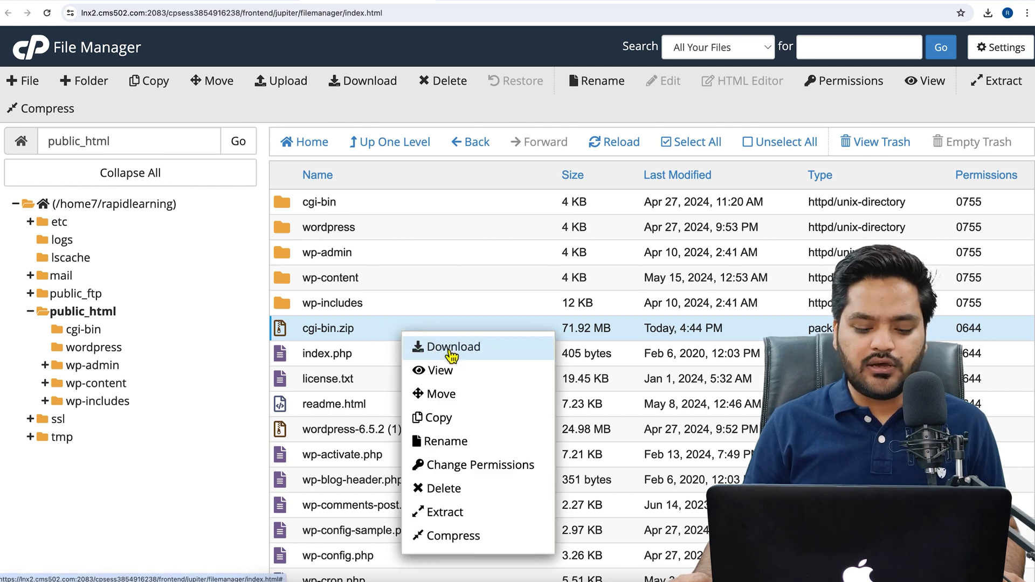
click(453, 346)
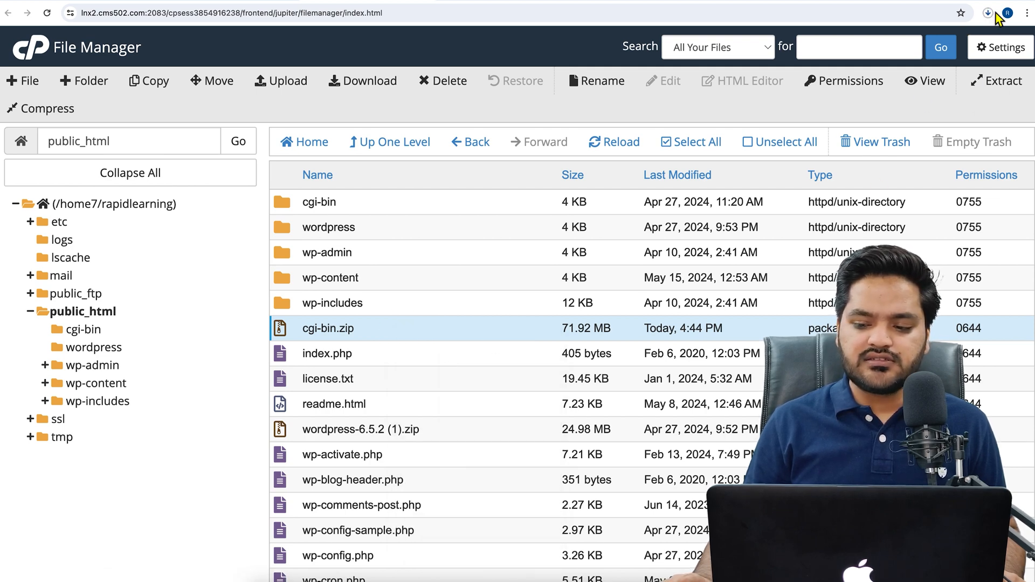
click(989, 13)
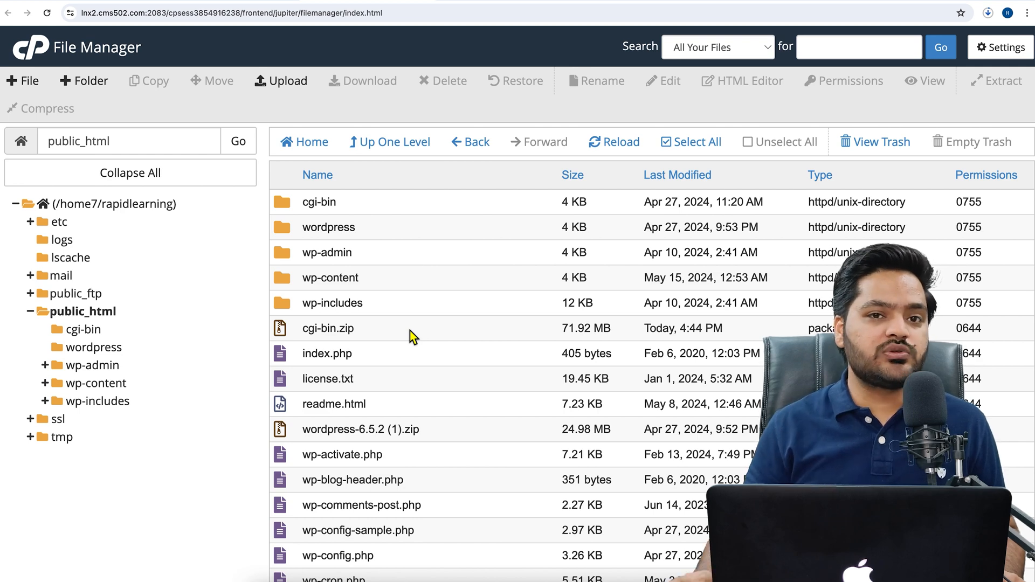
mouse_move(373, 332)
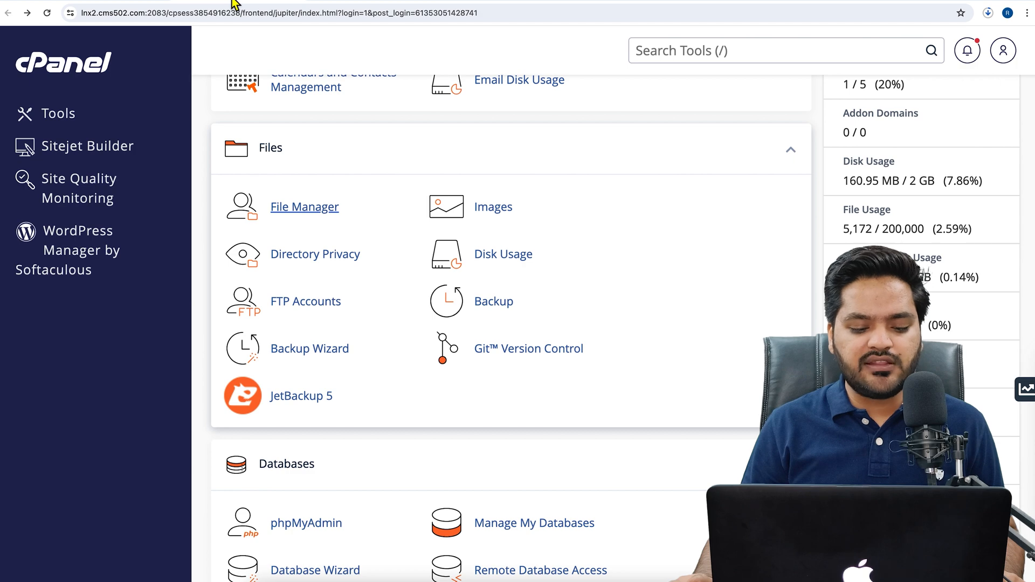
Launch phpMyAdmin from the Databases section of cPanel.
scroll(down, 3)
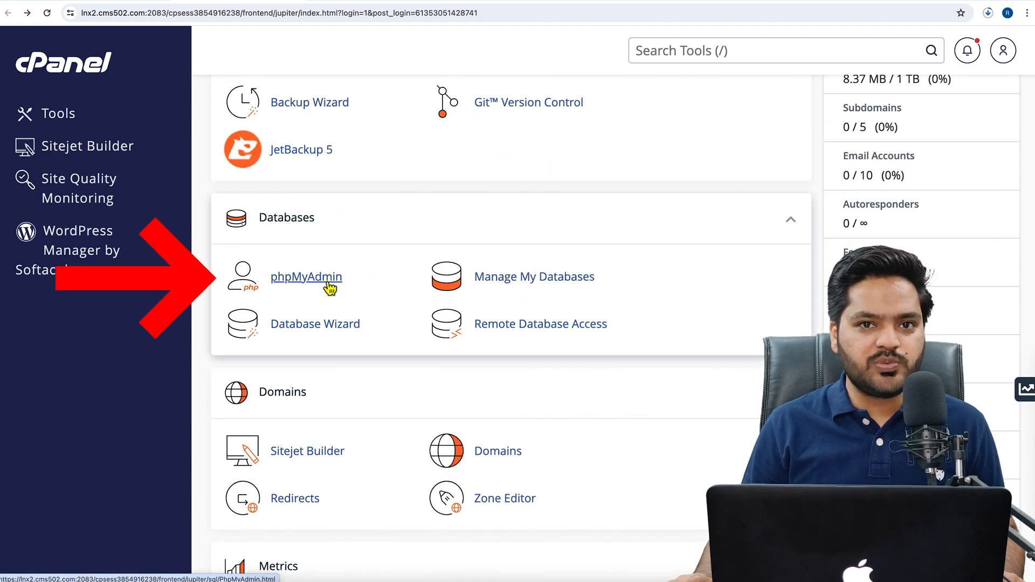
click(306, 278)
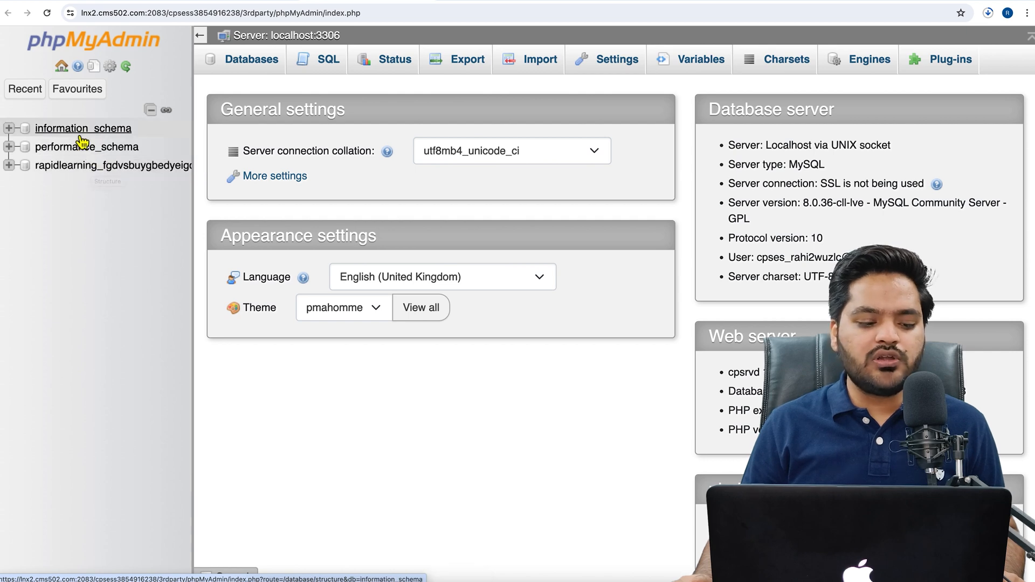
mouse_move(86, 147)
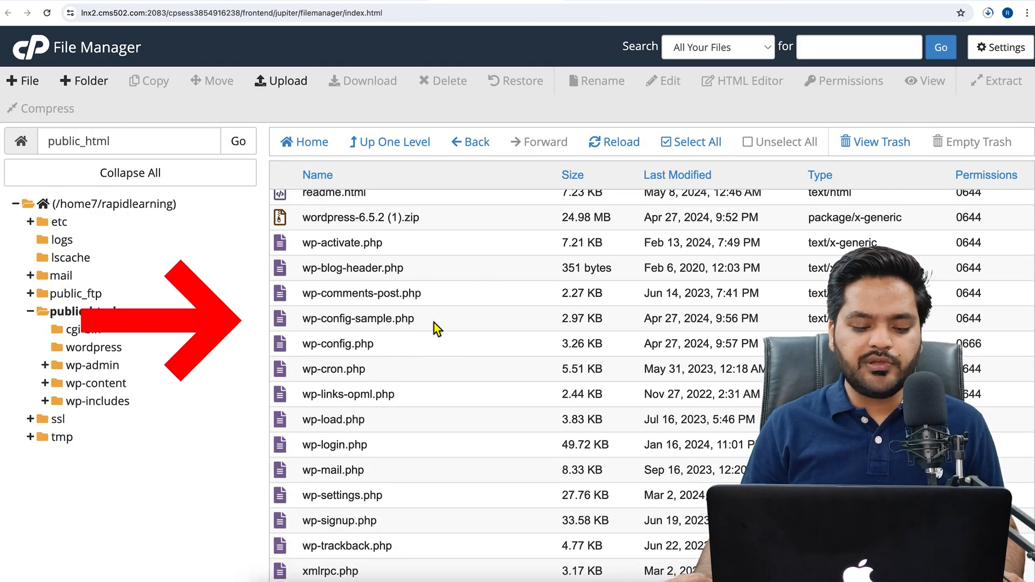
Bring up wp-config-sample.php for editing in File Manager.
right_click(358, 319)
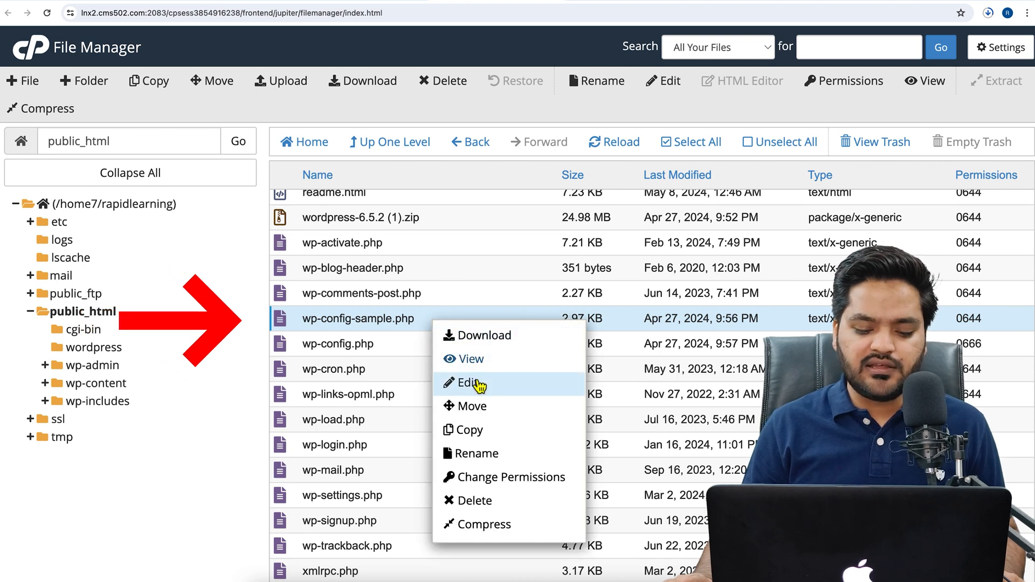
click(470, 383)
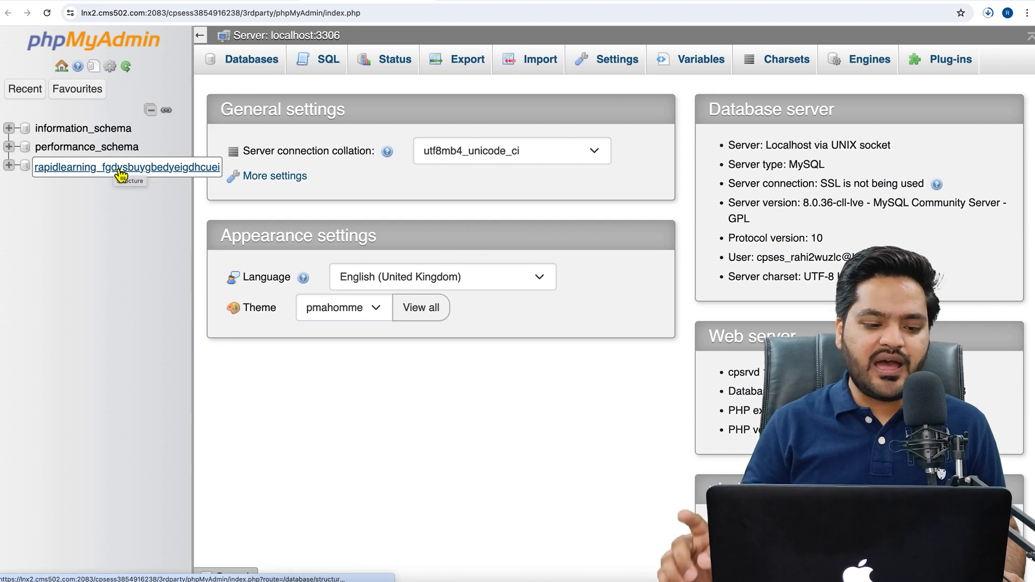
Export the rapidlearning database as Quick SQL and confirm the .sql download next to cgi-bin.zip.
click(125, 167)
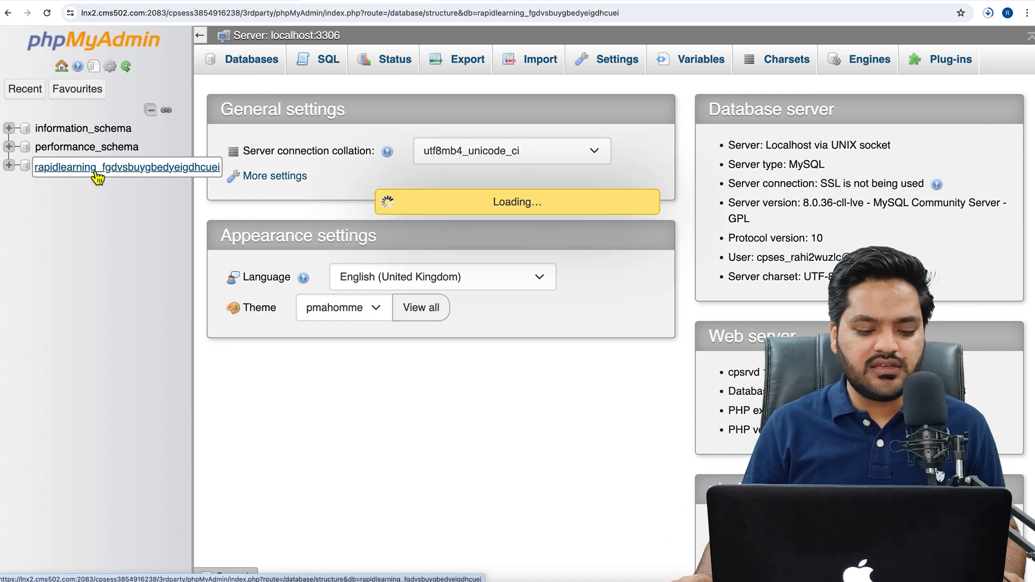
click(125, 167)
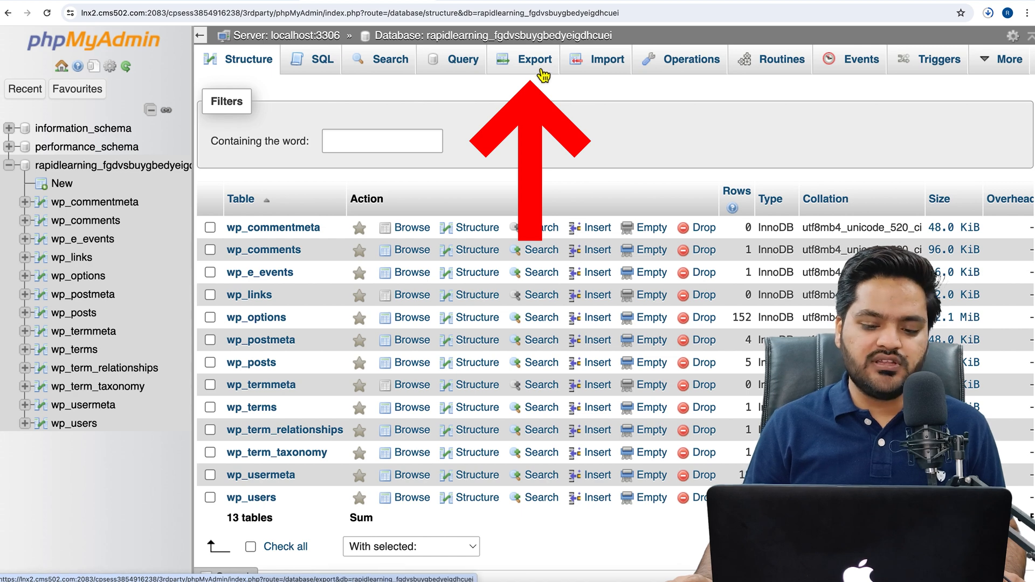
click(535, 60)
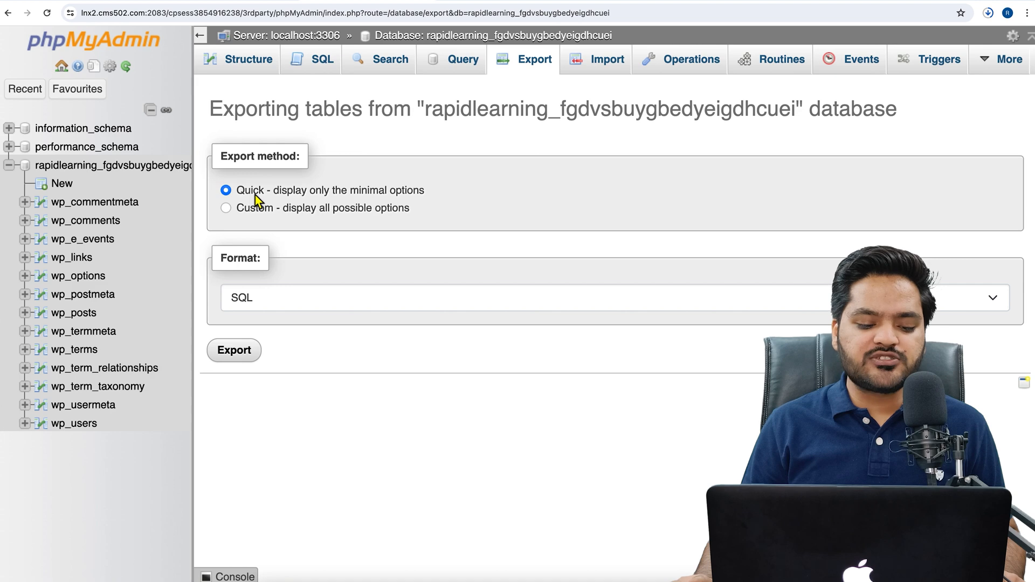
mouse_move(256, 224)
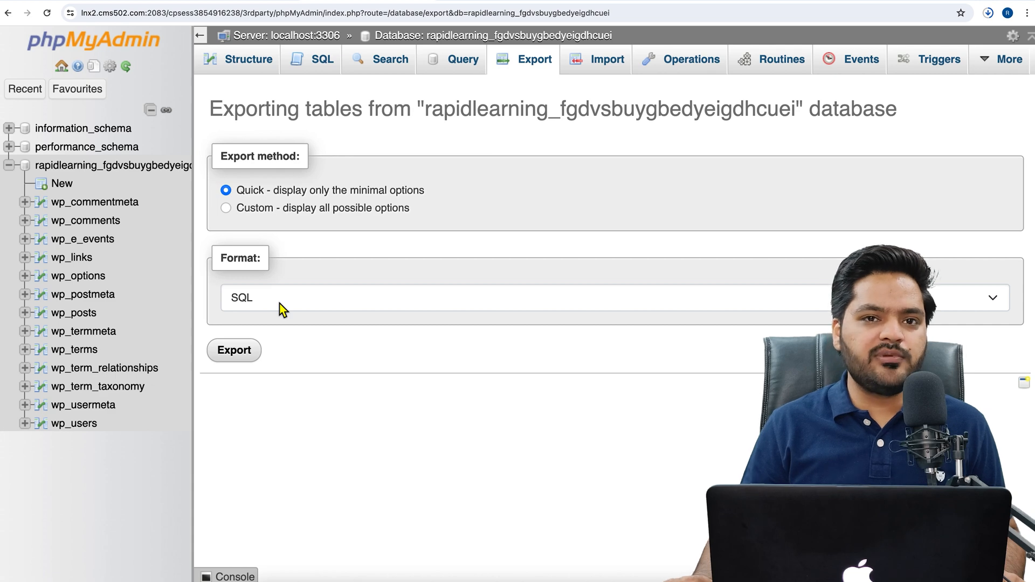
mouse_move(273, 359)
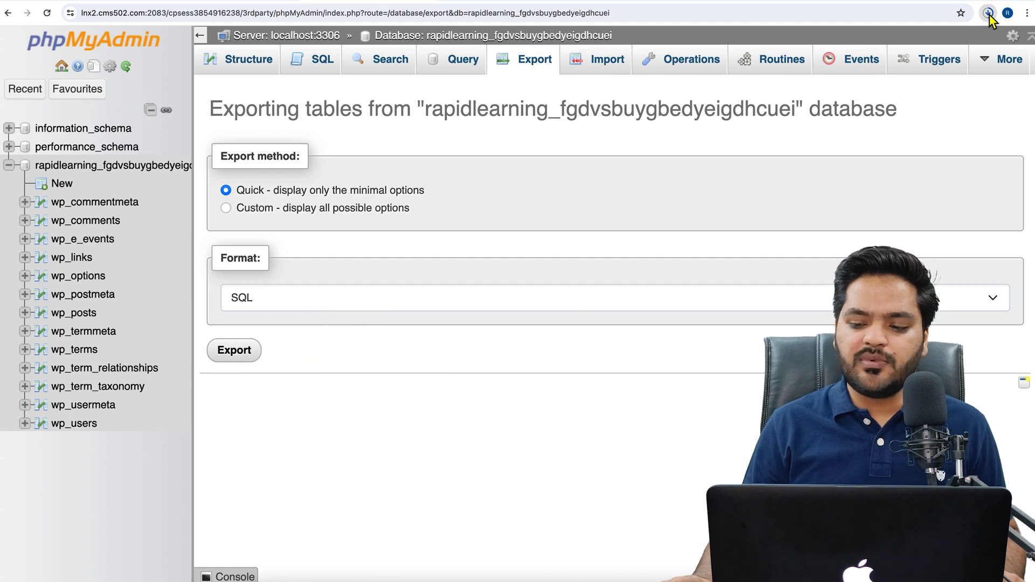
click(989, 13)
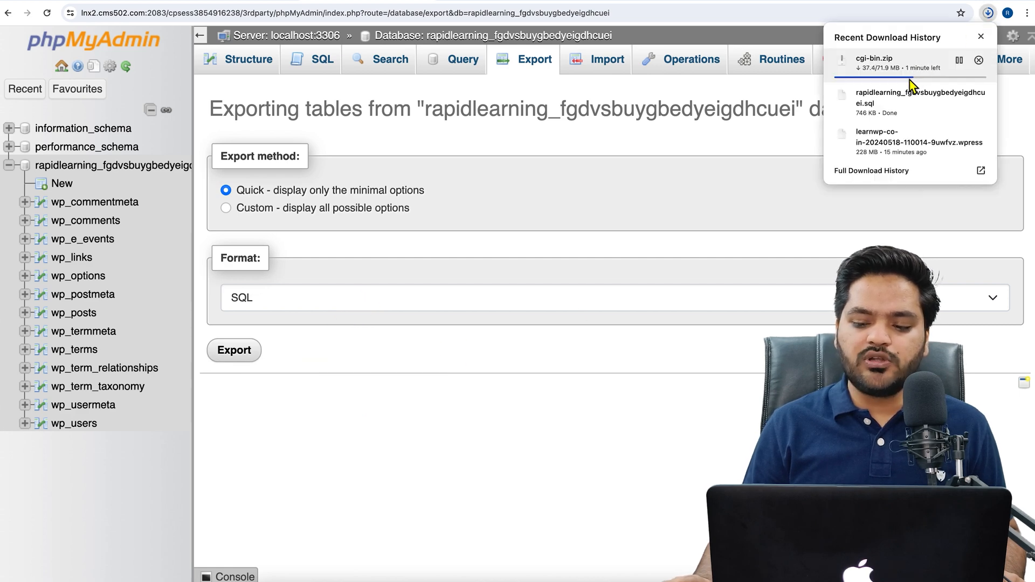